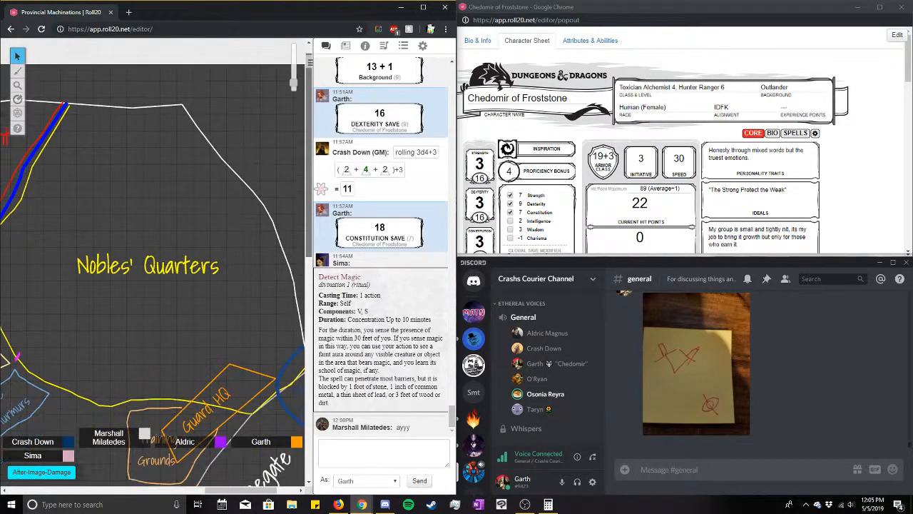
Widen the city map view around the Nobles' Quarters to show The Stonegate, City Hall and Temple.
scroll(down, 3)
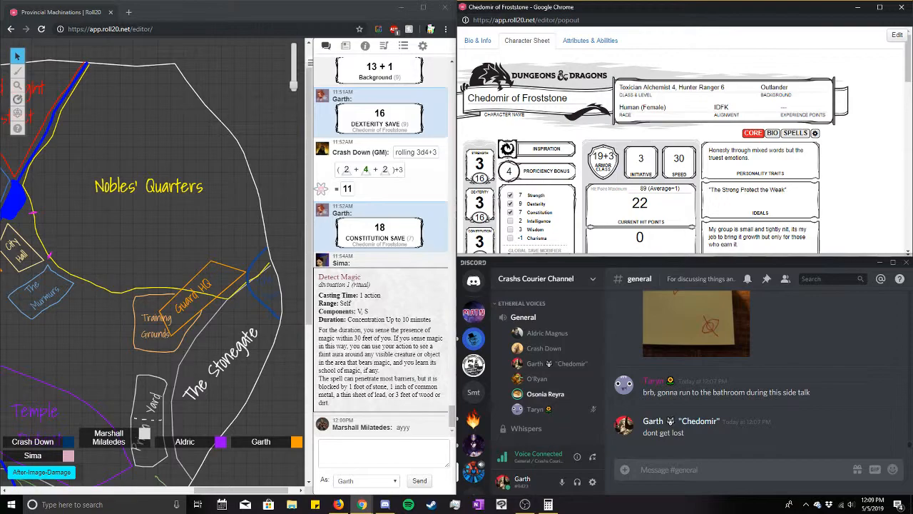
Scroll the popped-out Chedomir of Frostsone sheet to the top of its Core page.
scroll(down, 3)
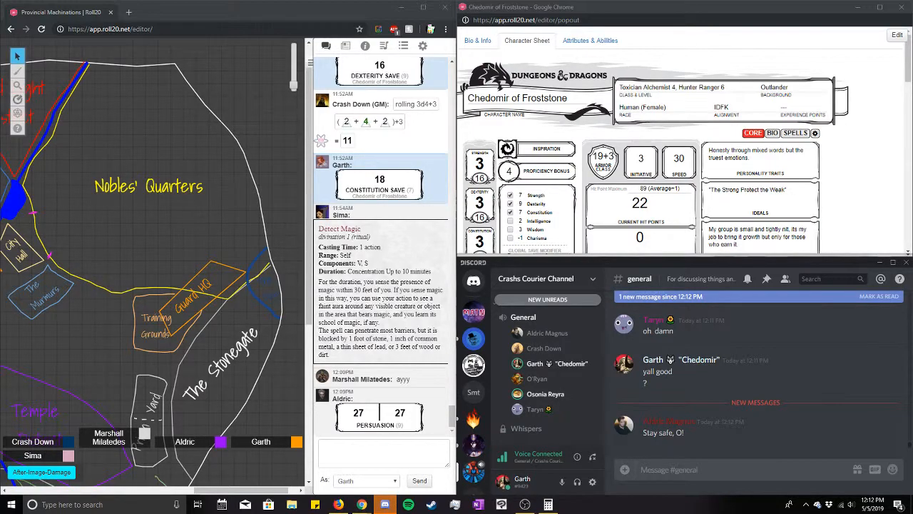
Scroll Chedomir's sheet down to Other Proficiencies & Languages and the Equipment list.
scroll(down, 3)
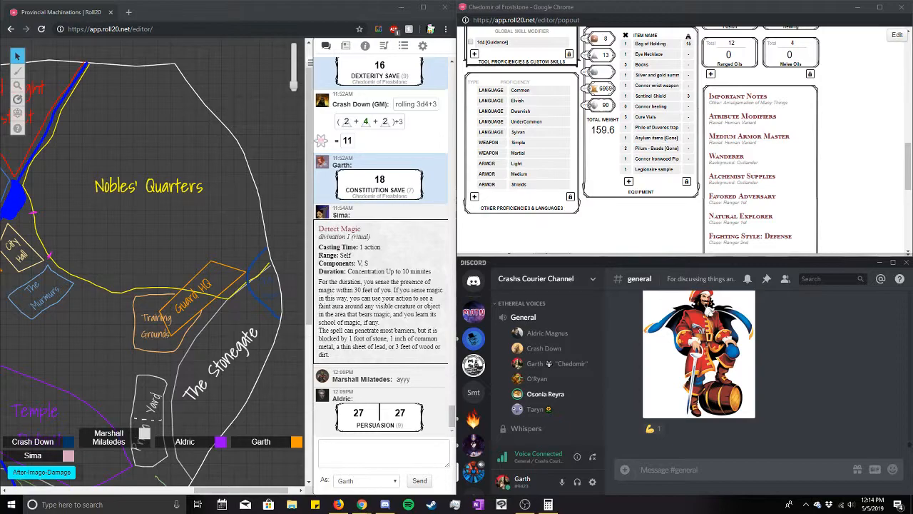
click(893, 470)
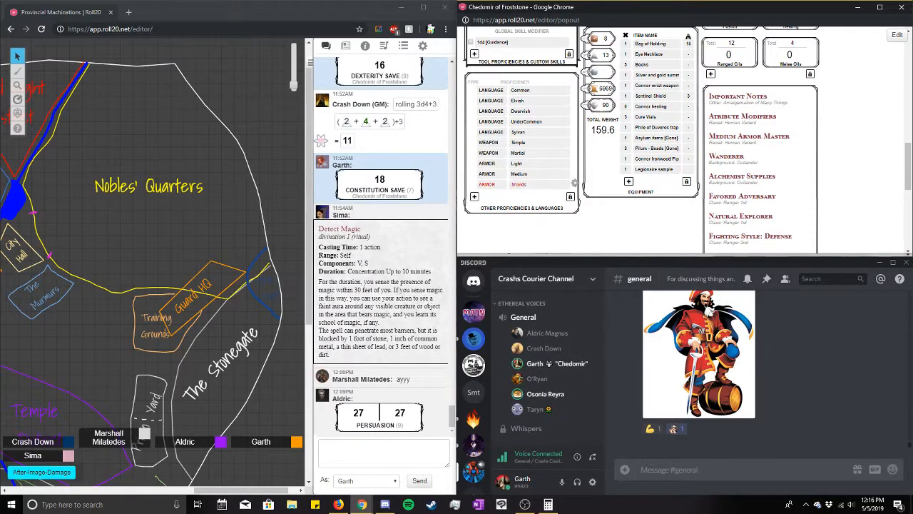
scroll(up, 3)
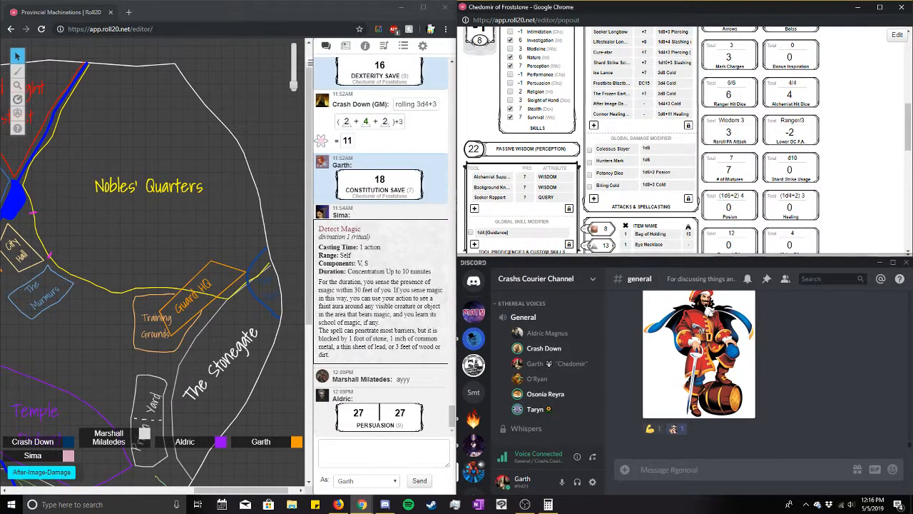
scroll(up, 3)
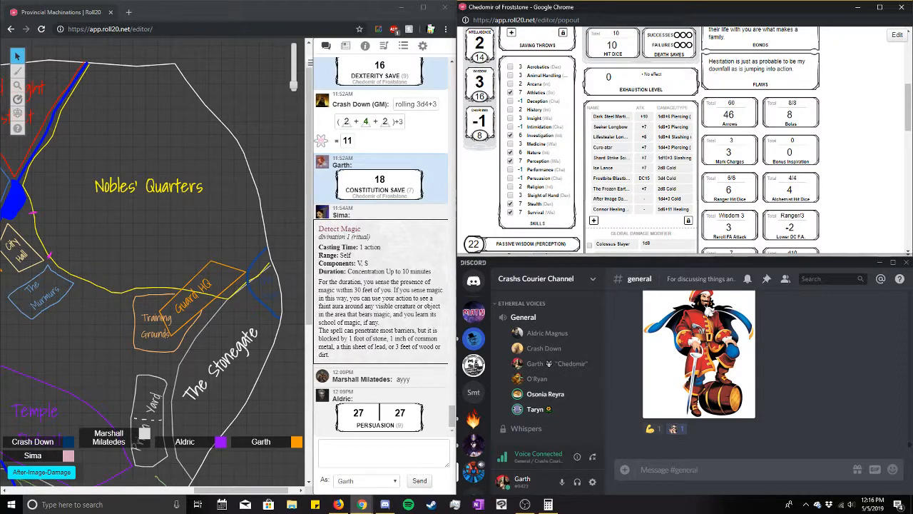
scroll(down, 3)
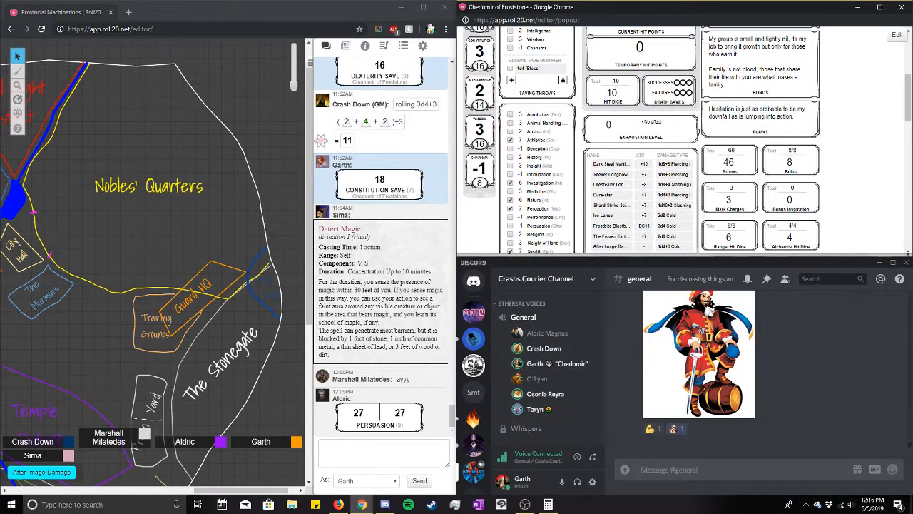
scroll(down, 3)
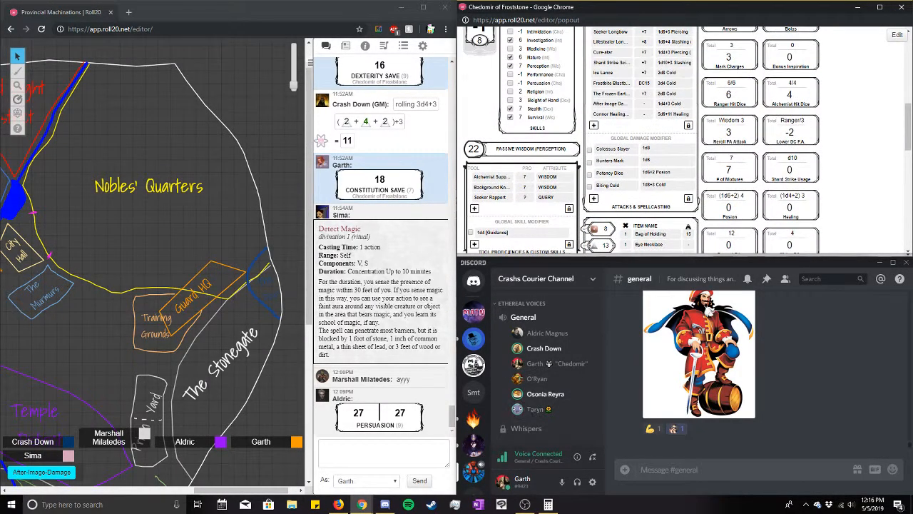
scroll(up, 3)
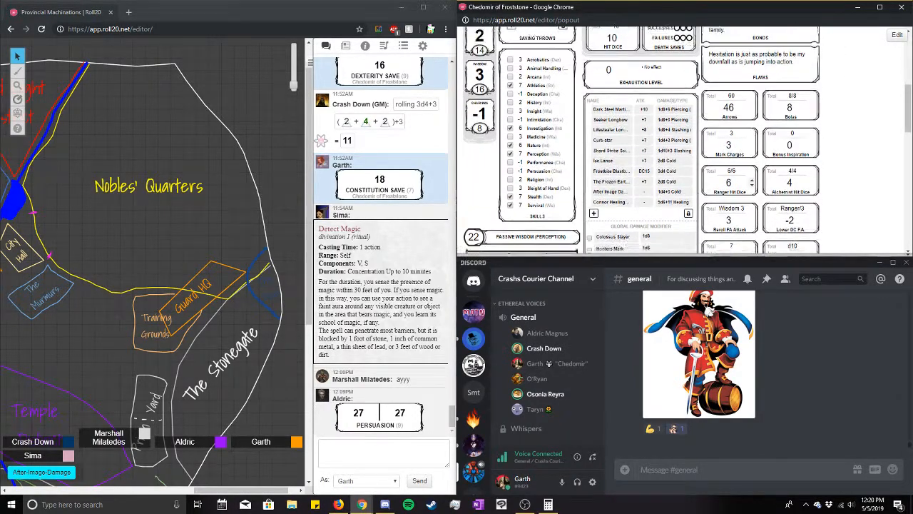
scroll(down, 3)
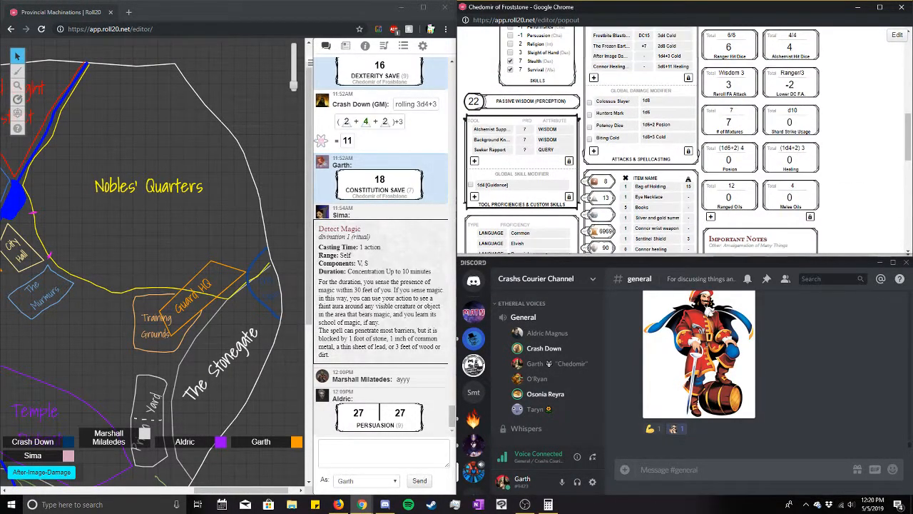
Set Chedomir's Healing resource to 3 and return the sheet to its header.
click(728, 159)
text(3)
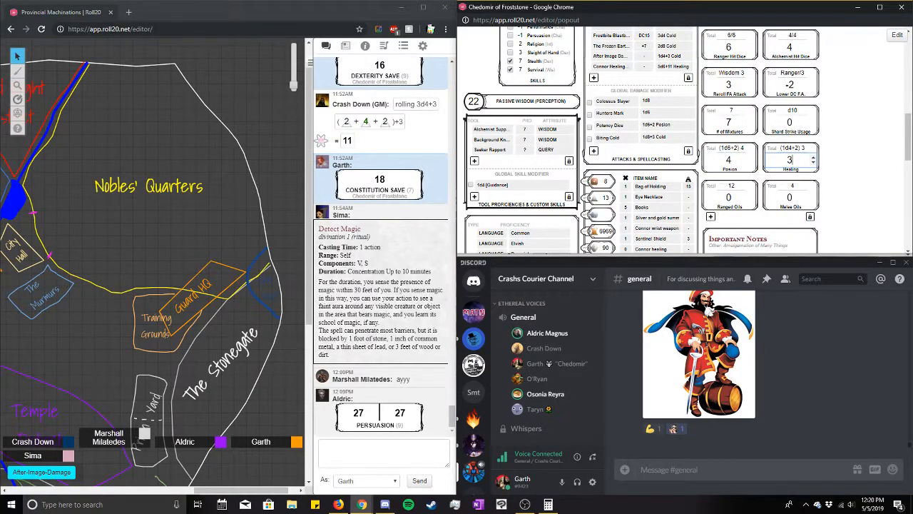
scroll(up, 3)
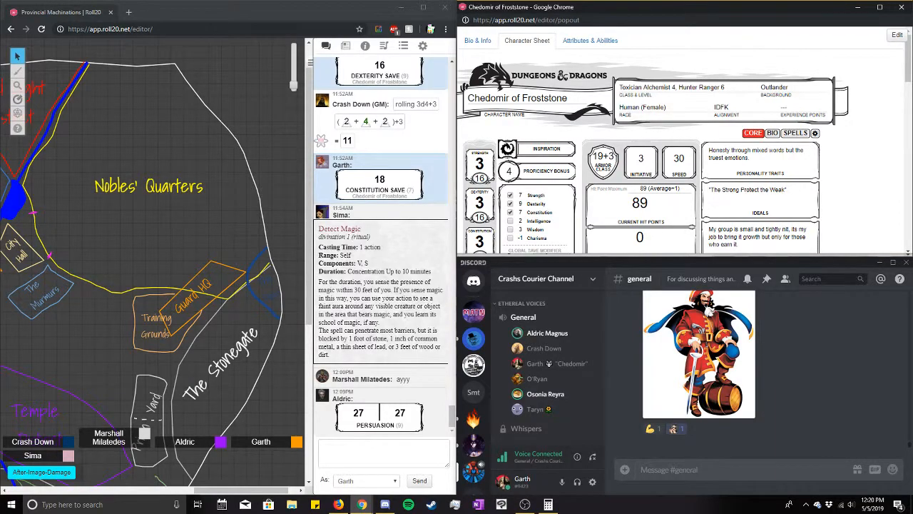
scroll(down, 3)
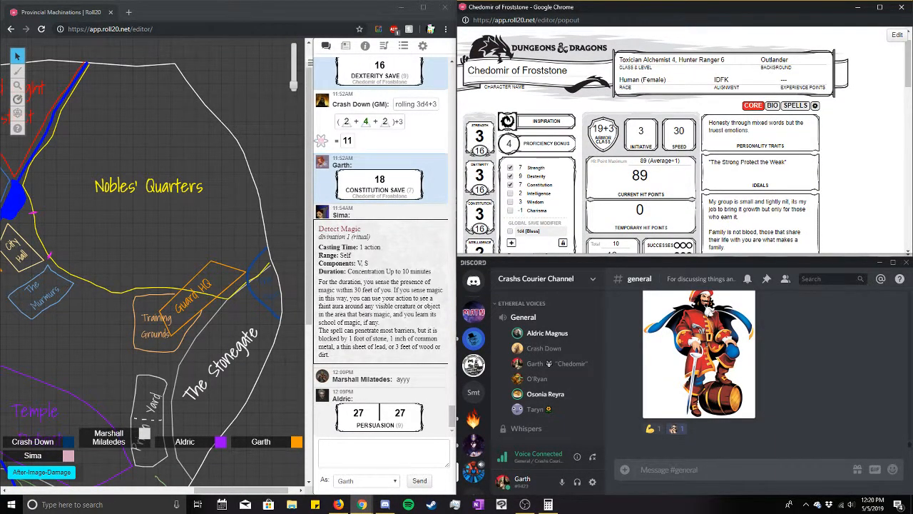